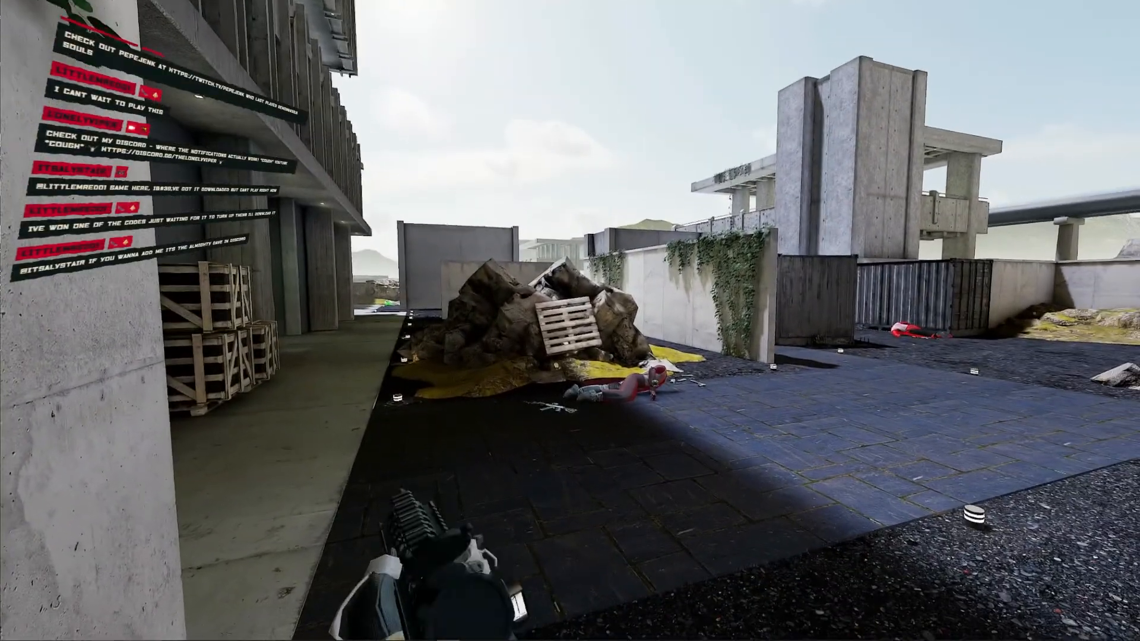
mouse_move(570, 321)
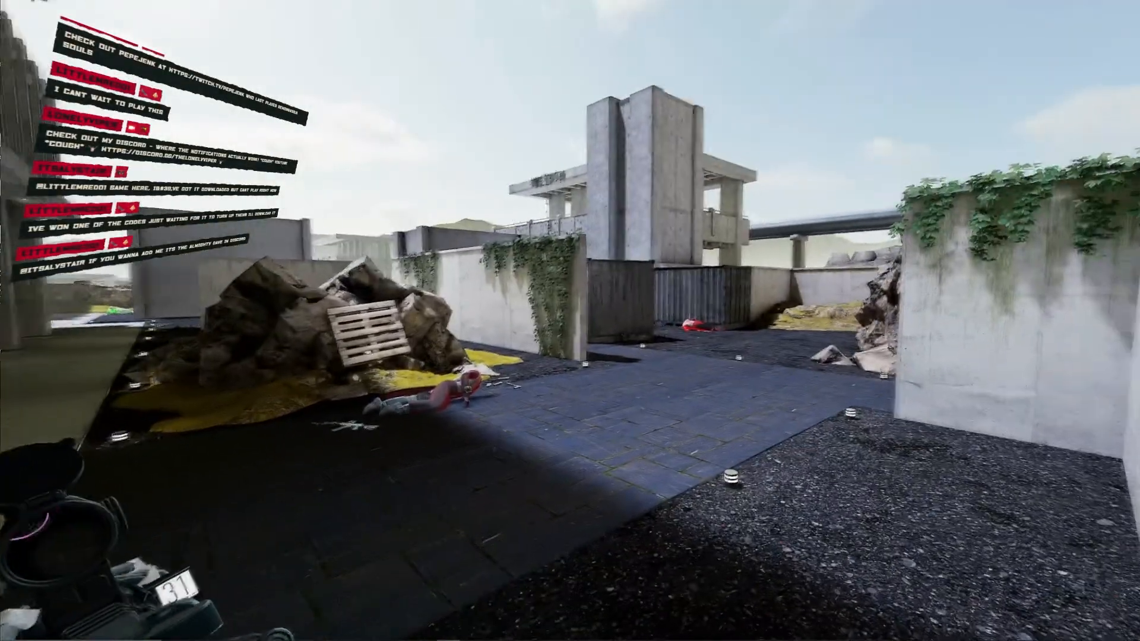
left_click(570, 321)
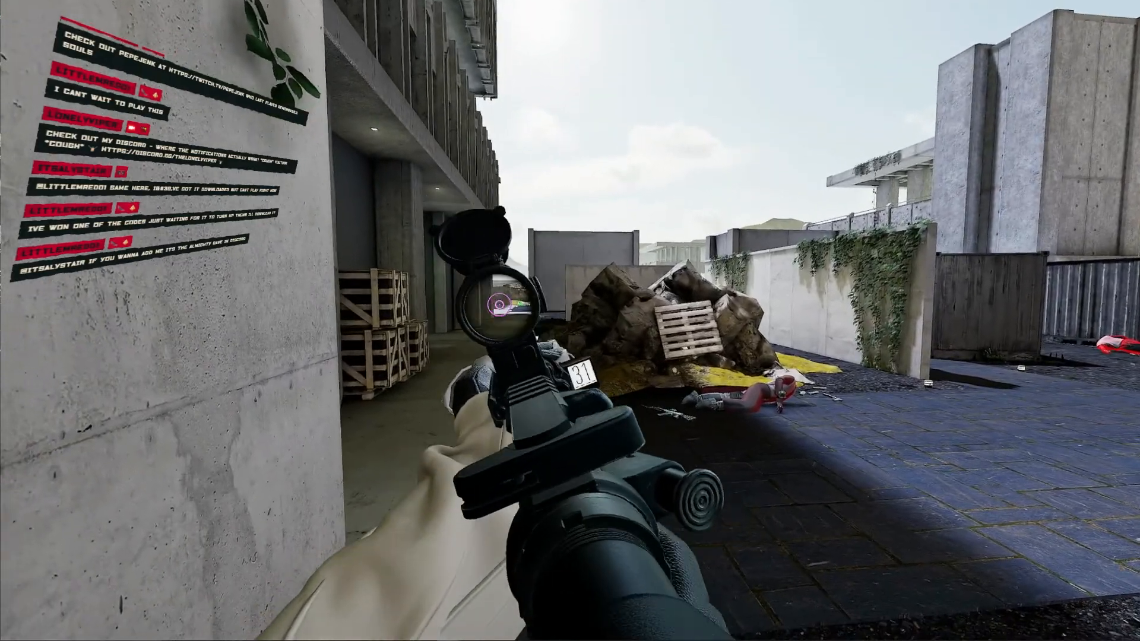